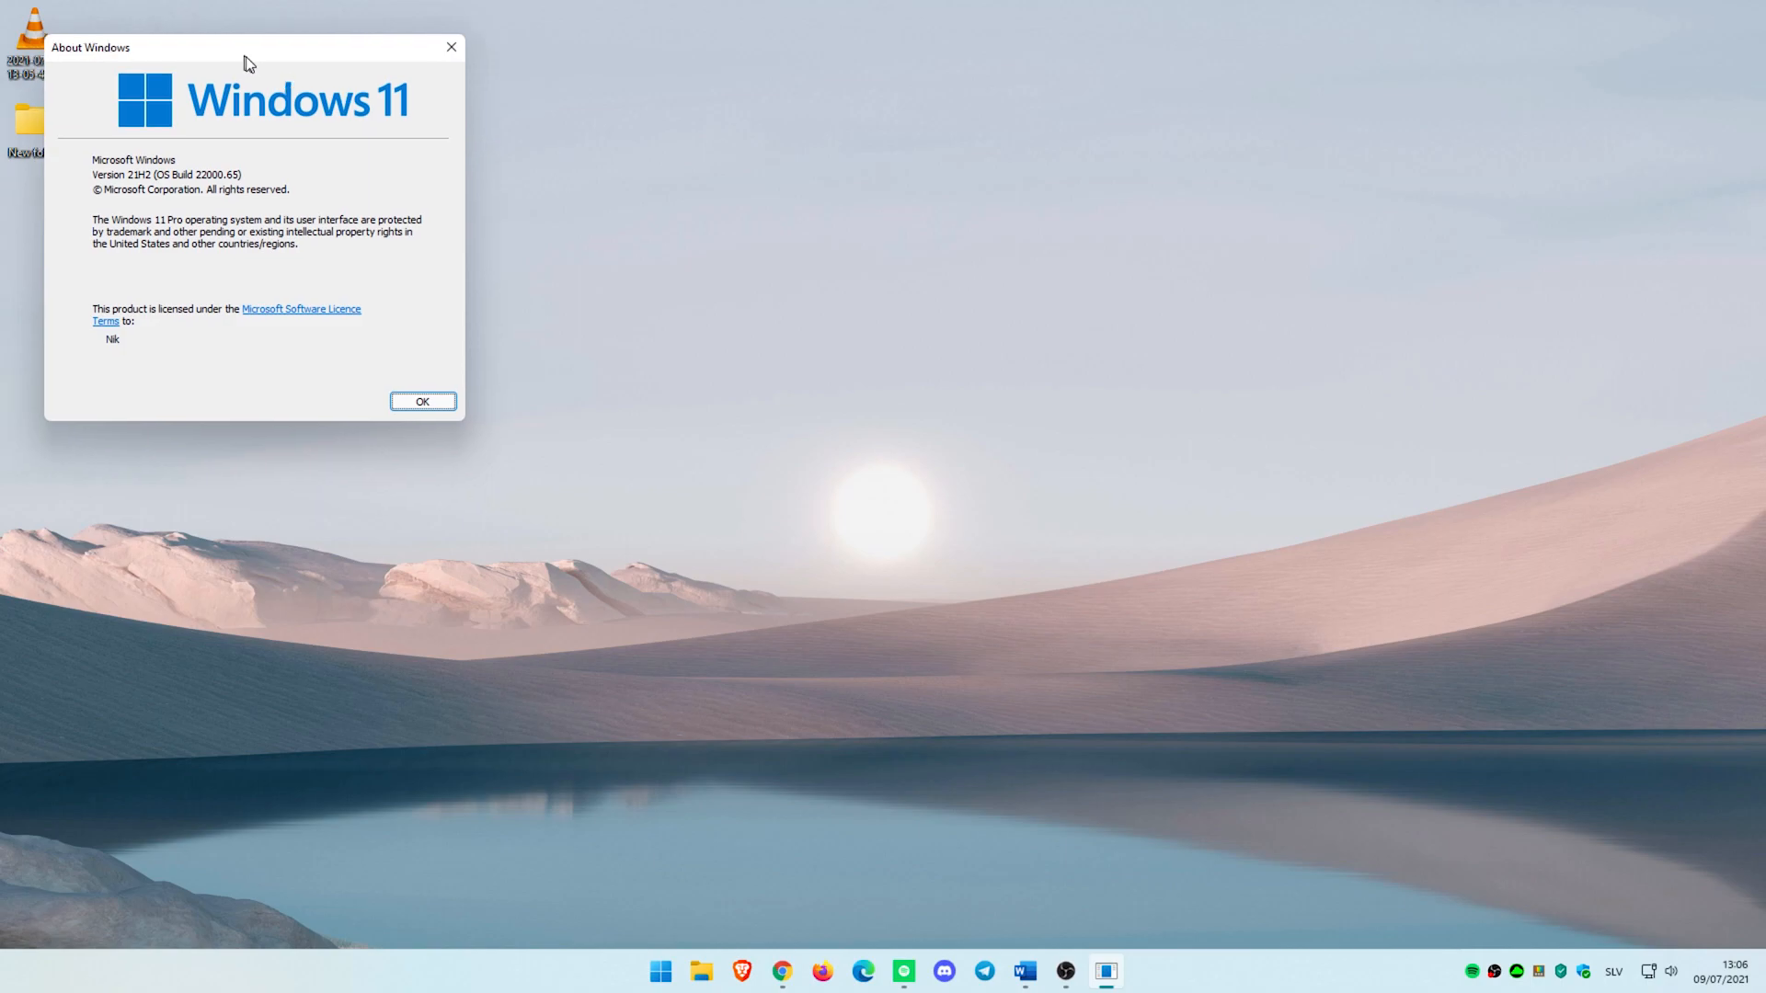
# - Drag the About Windows dialog for OS Build 22000.65 to the screen centre
pyautogui.moveTo(248, 46); pyautogui.dragTo(728, 206)
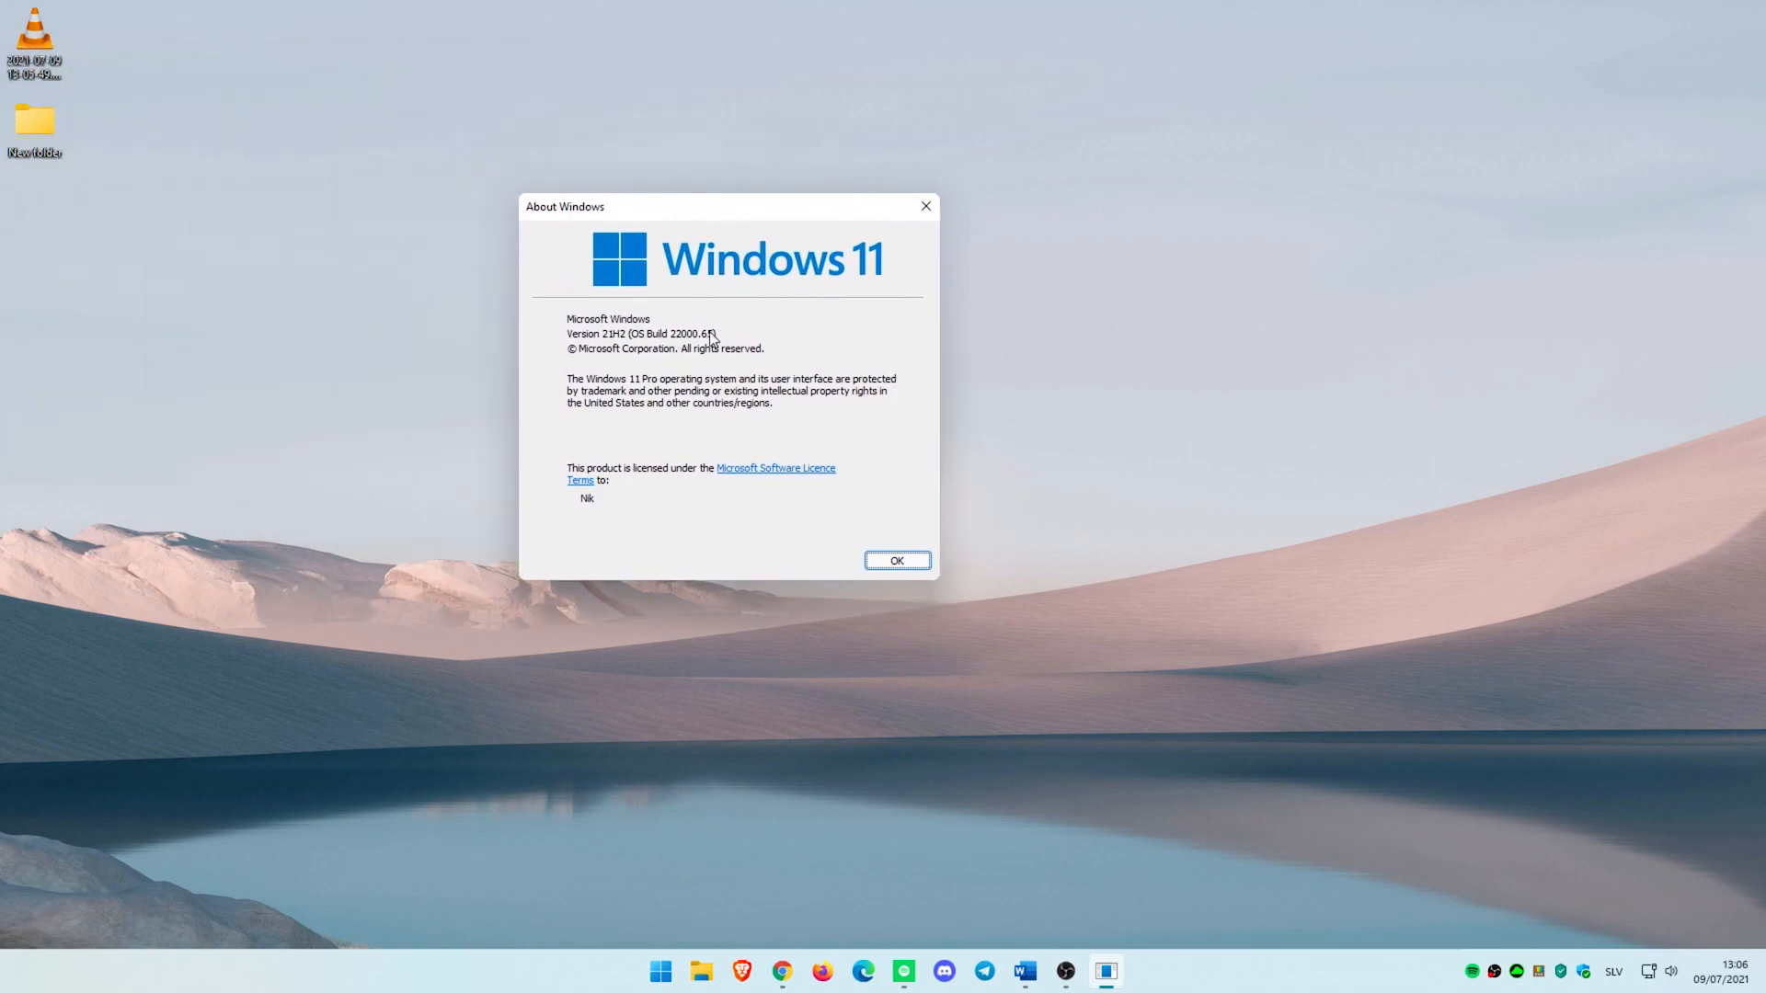
pyautogui.moveTo(808, 361)
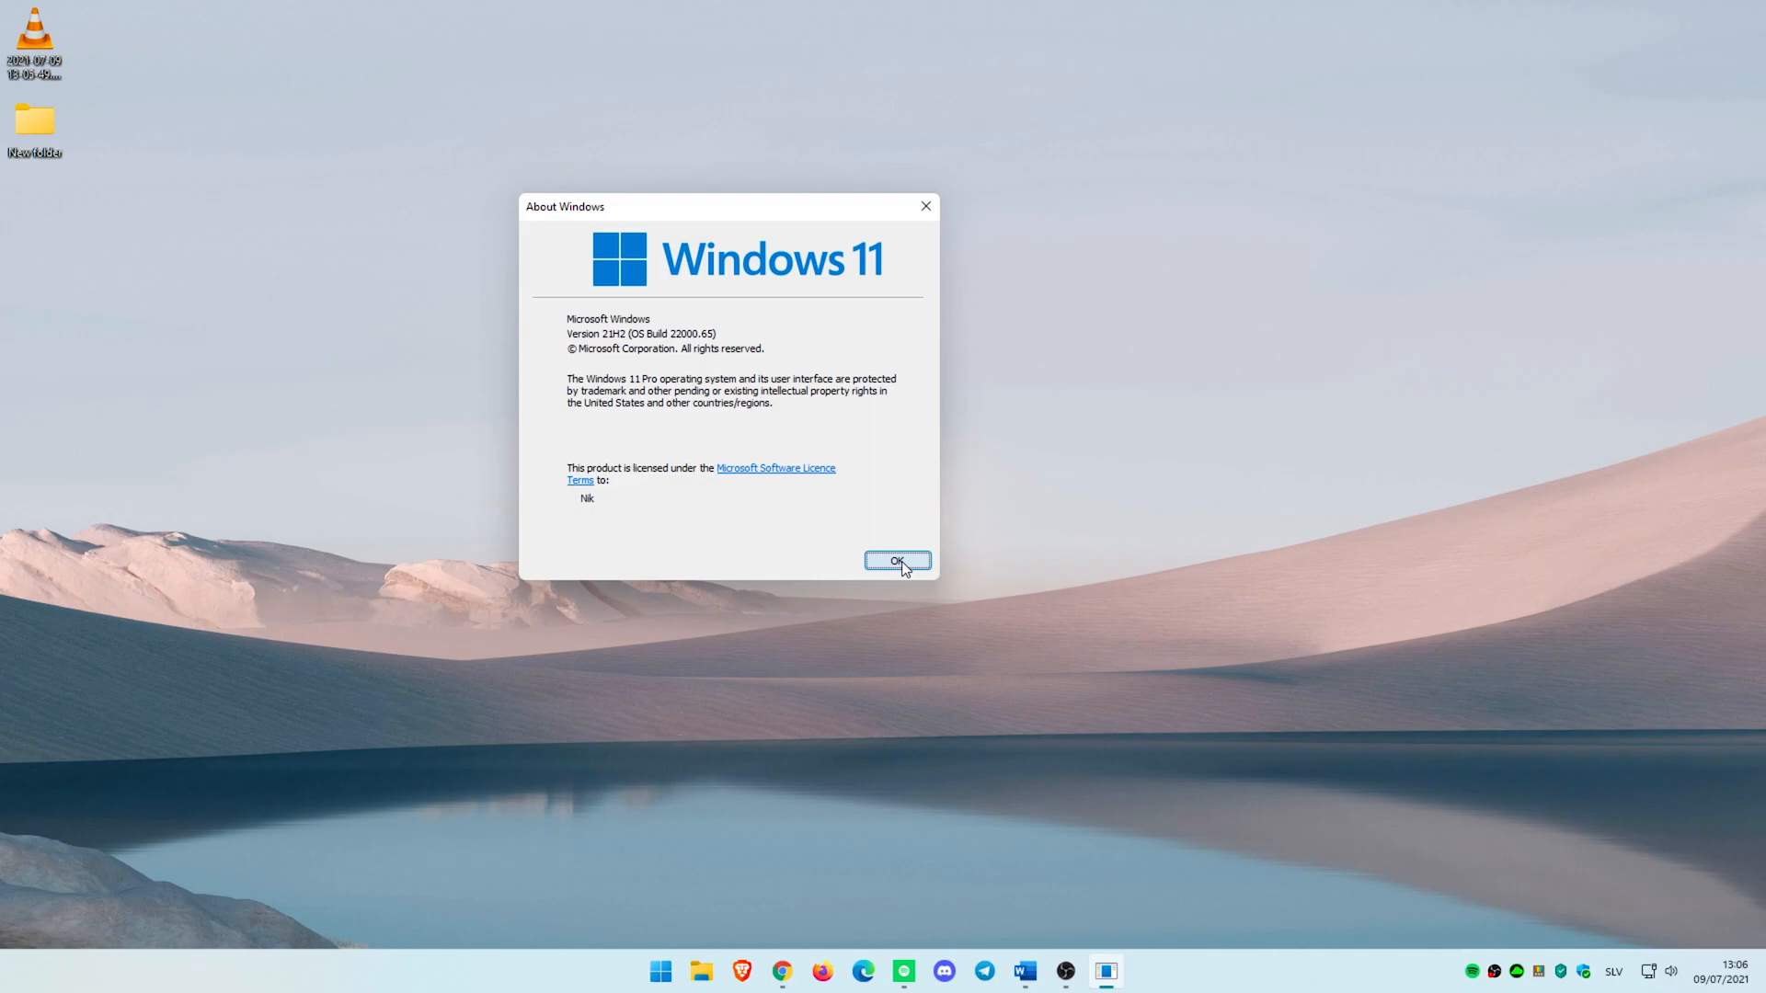
# - Dismiss About Windows, then search 'c' in Start and launch Command Prompt
pyautogui.click(897, 561)
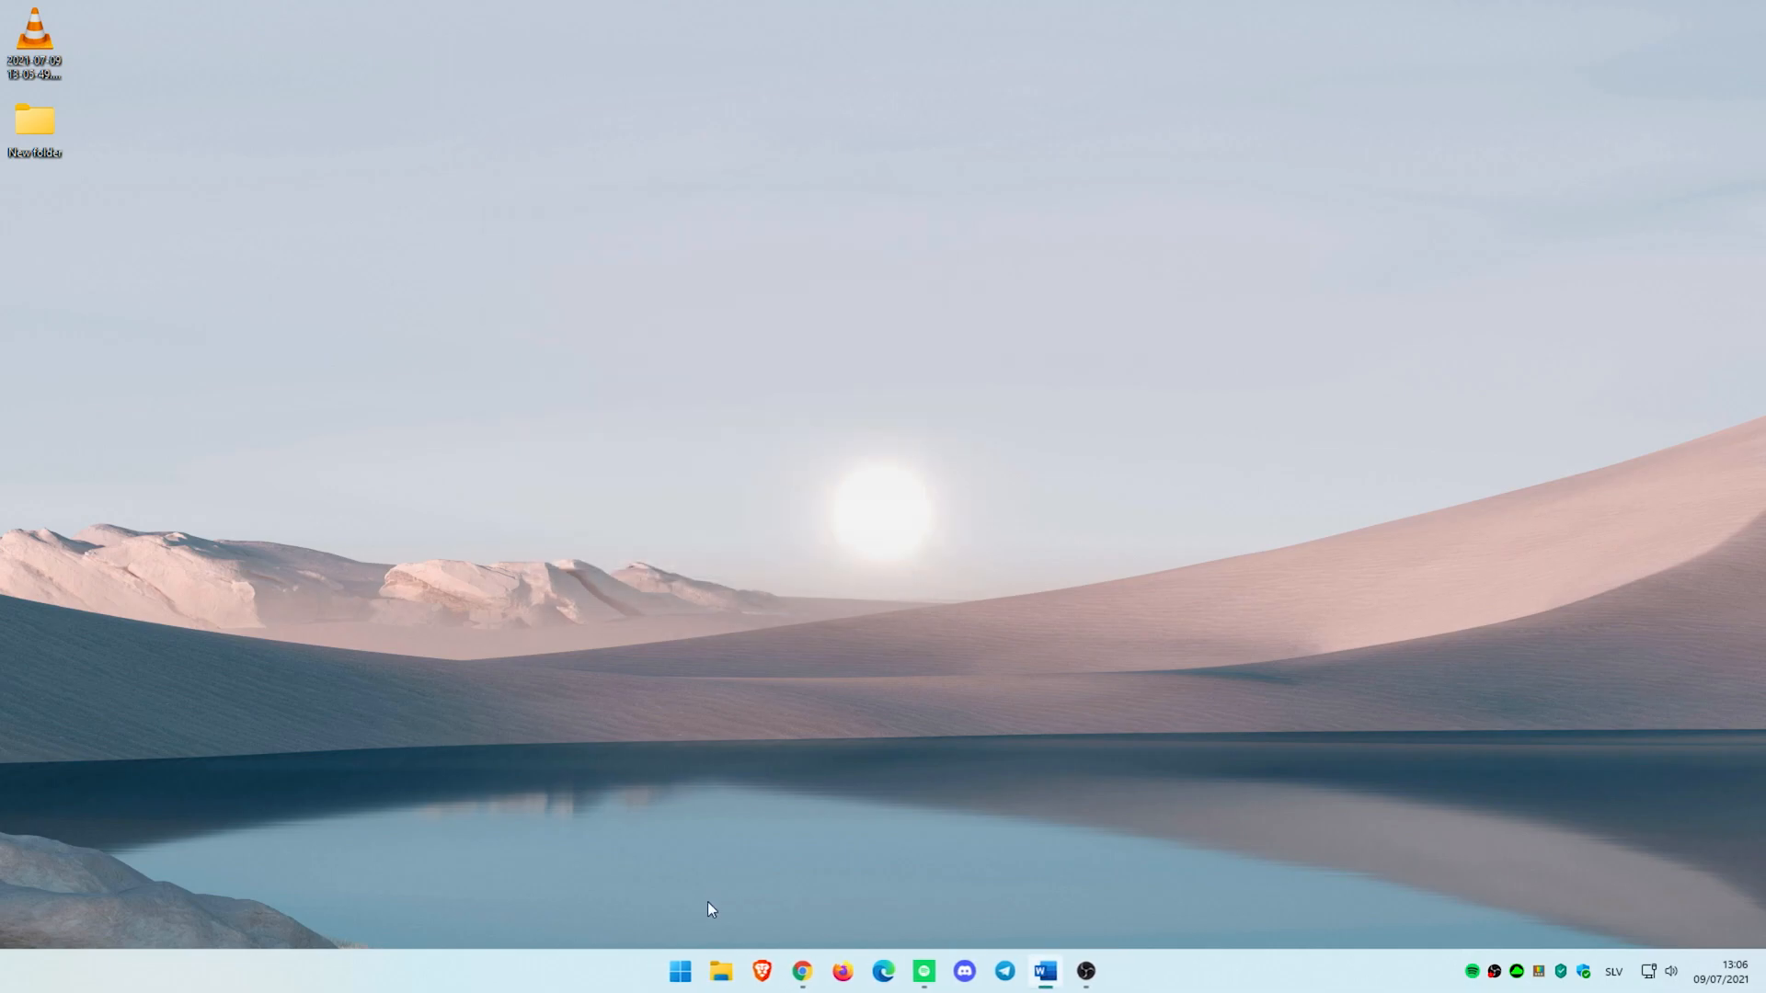
pyautogui.click(679, 972)
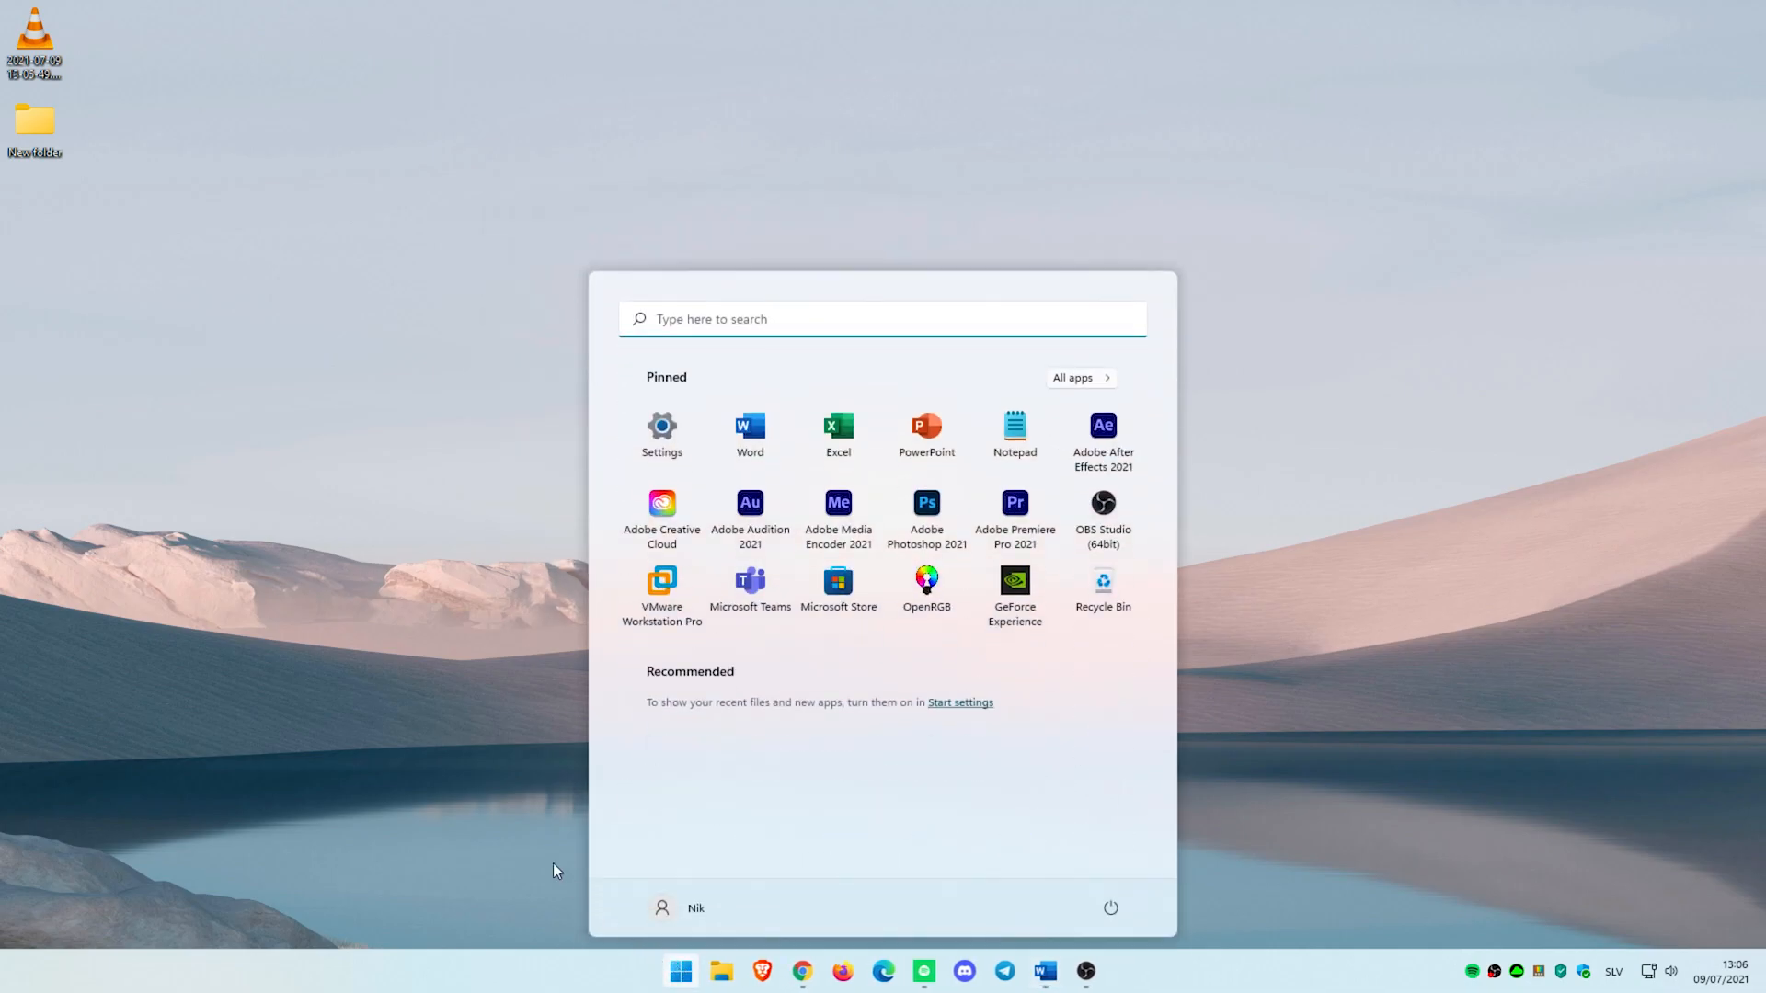
pyautogui.write('c')
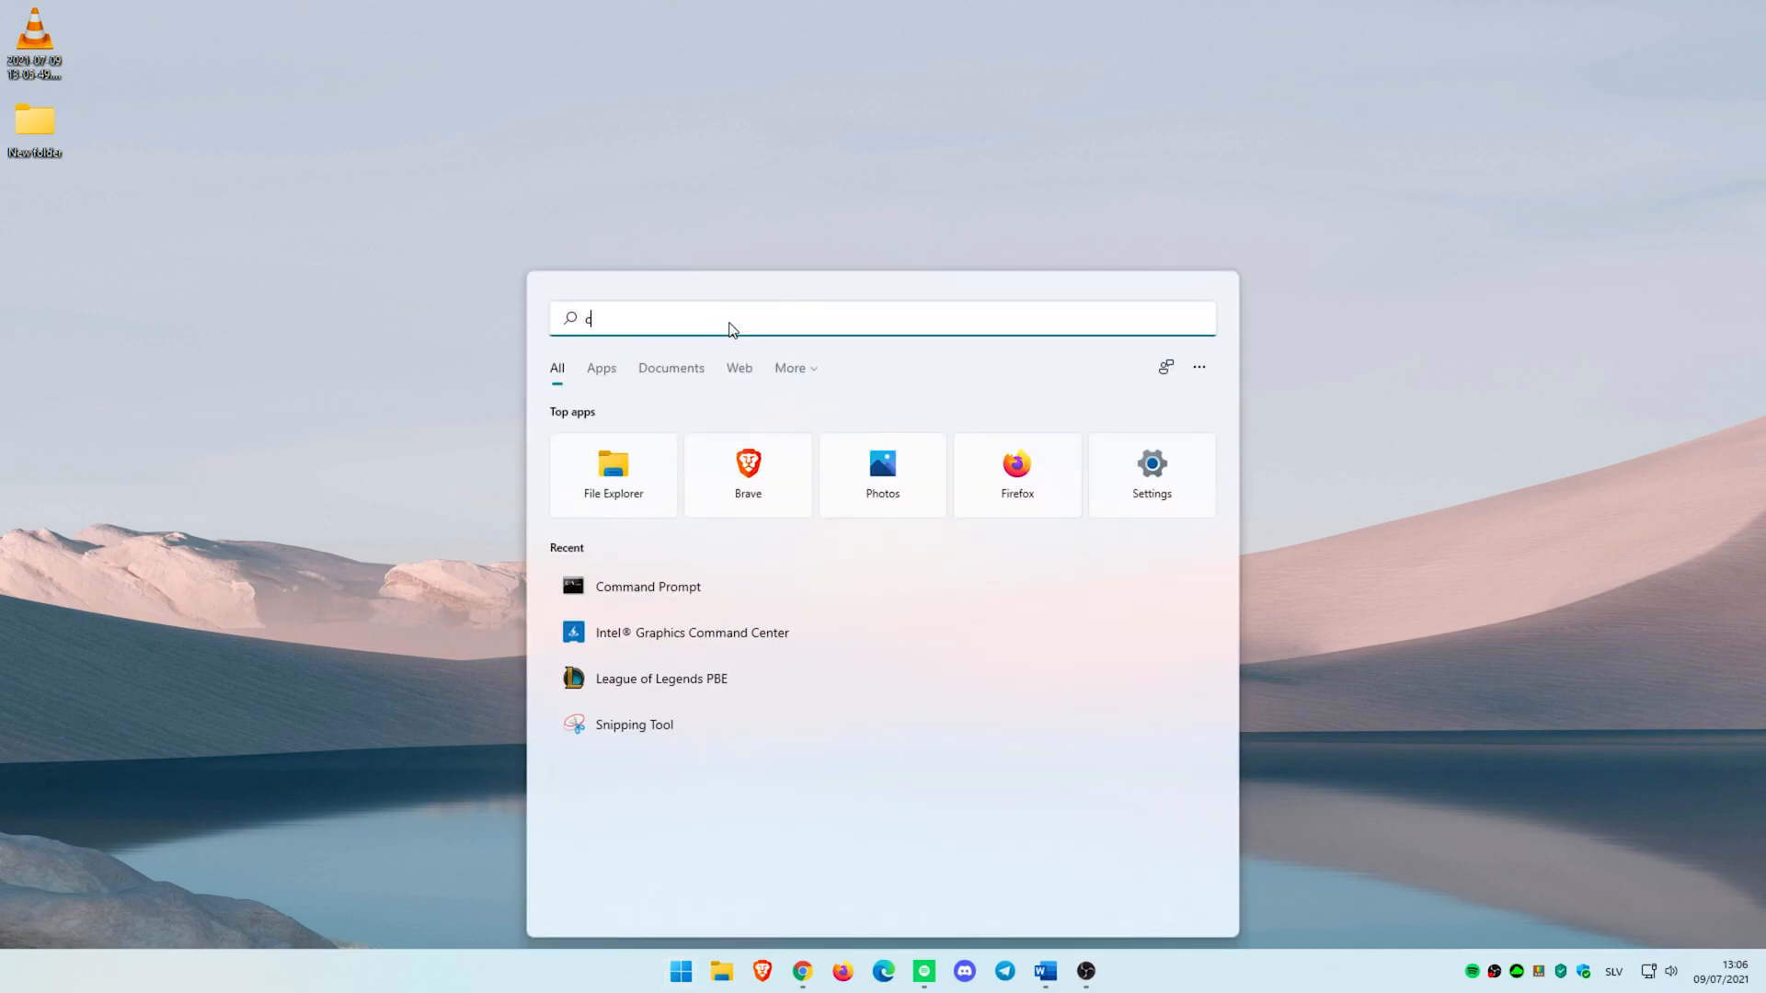
pyautogui.click(648, 587)
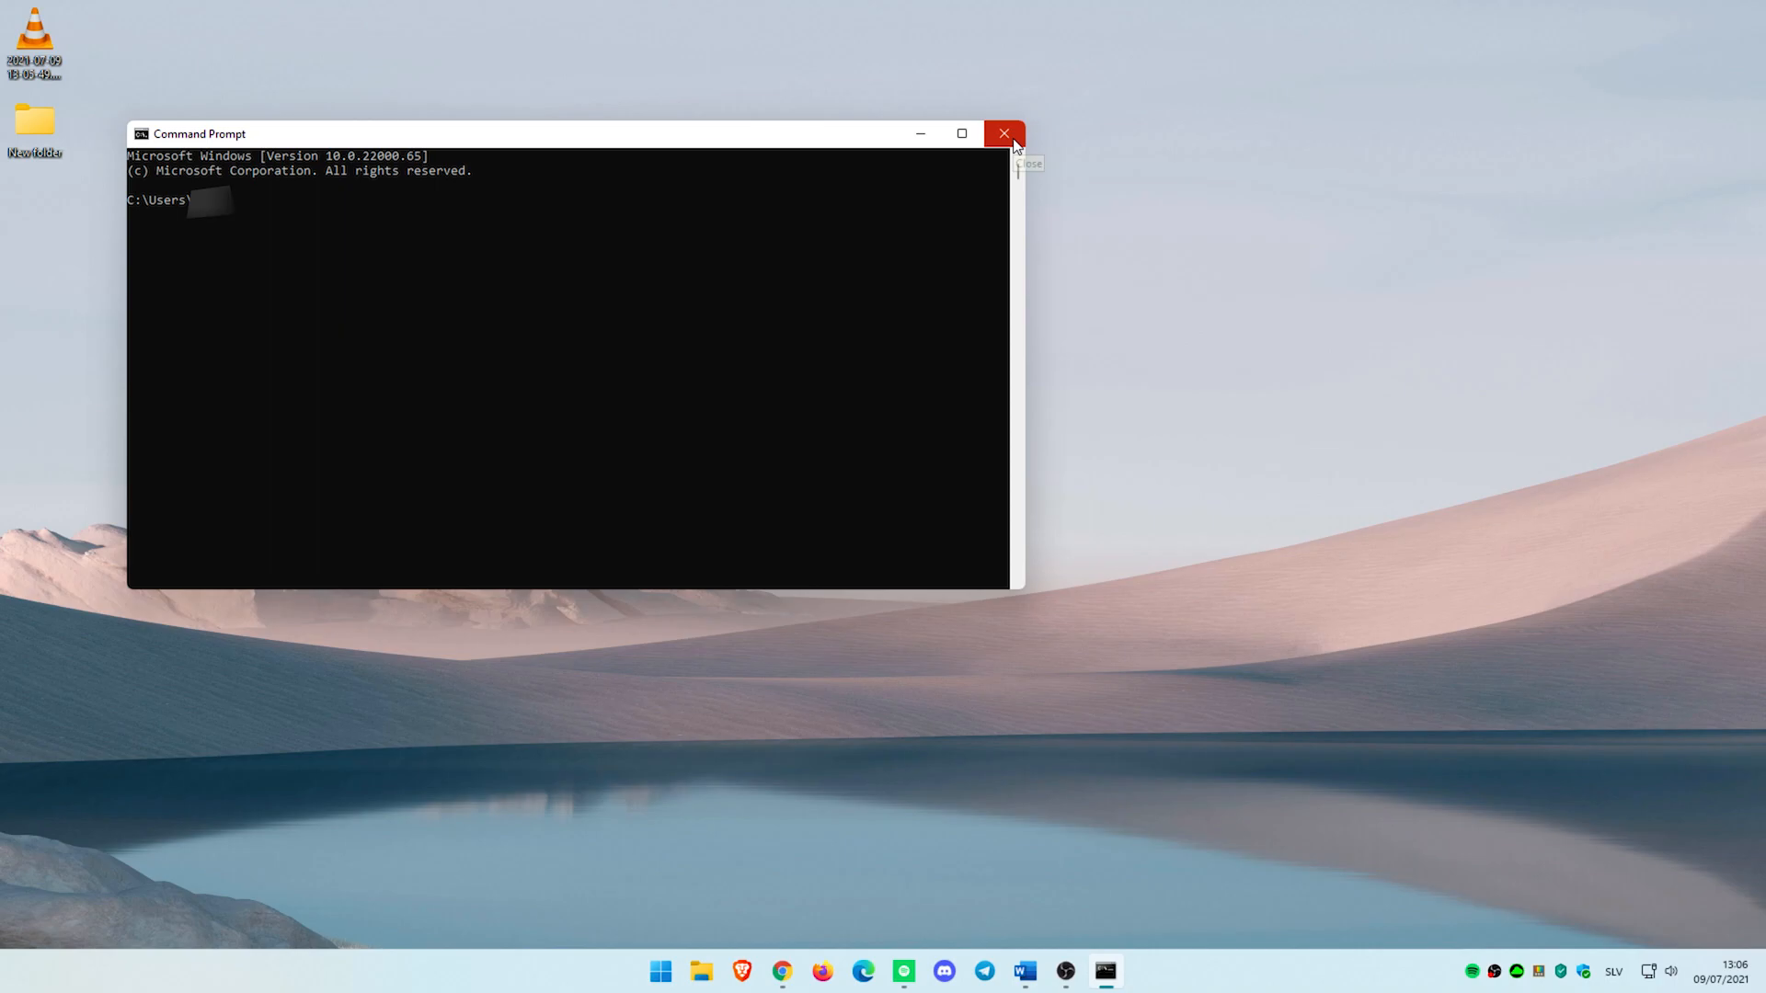
# - Close Command Prompt and expand Taskbar behaviours to view multi-display options
pyautogui.click(1002, 132)
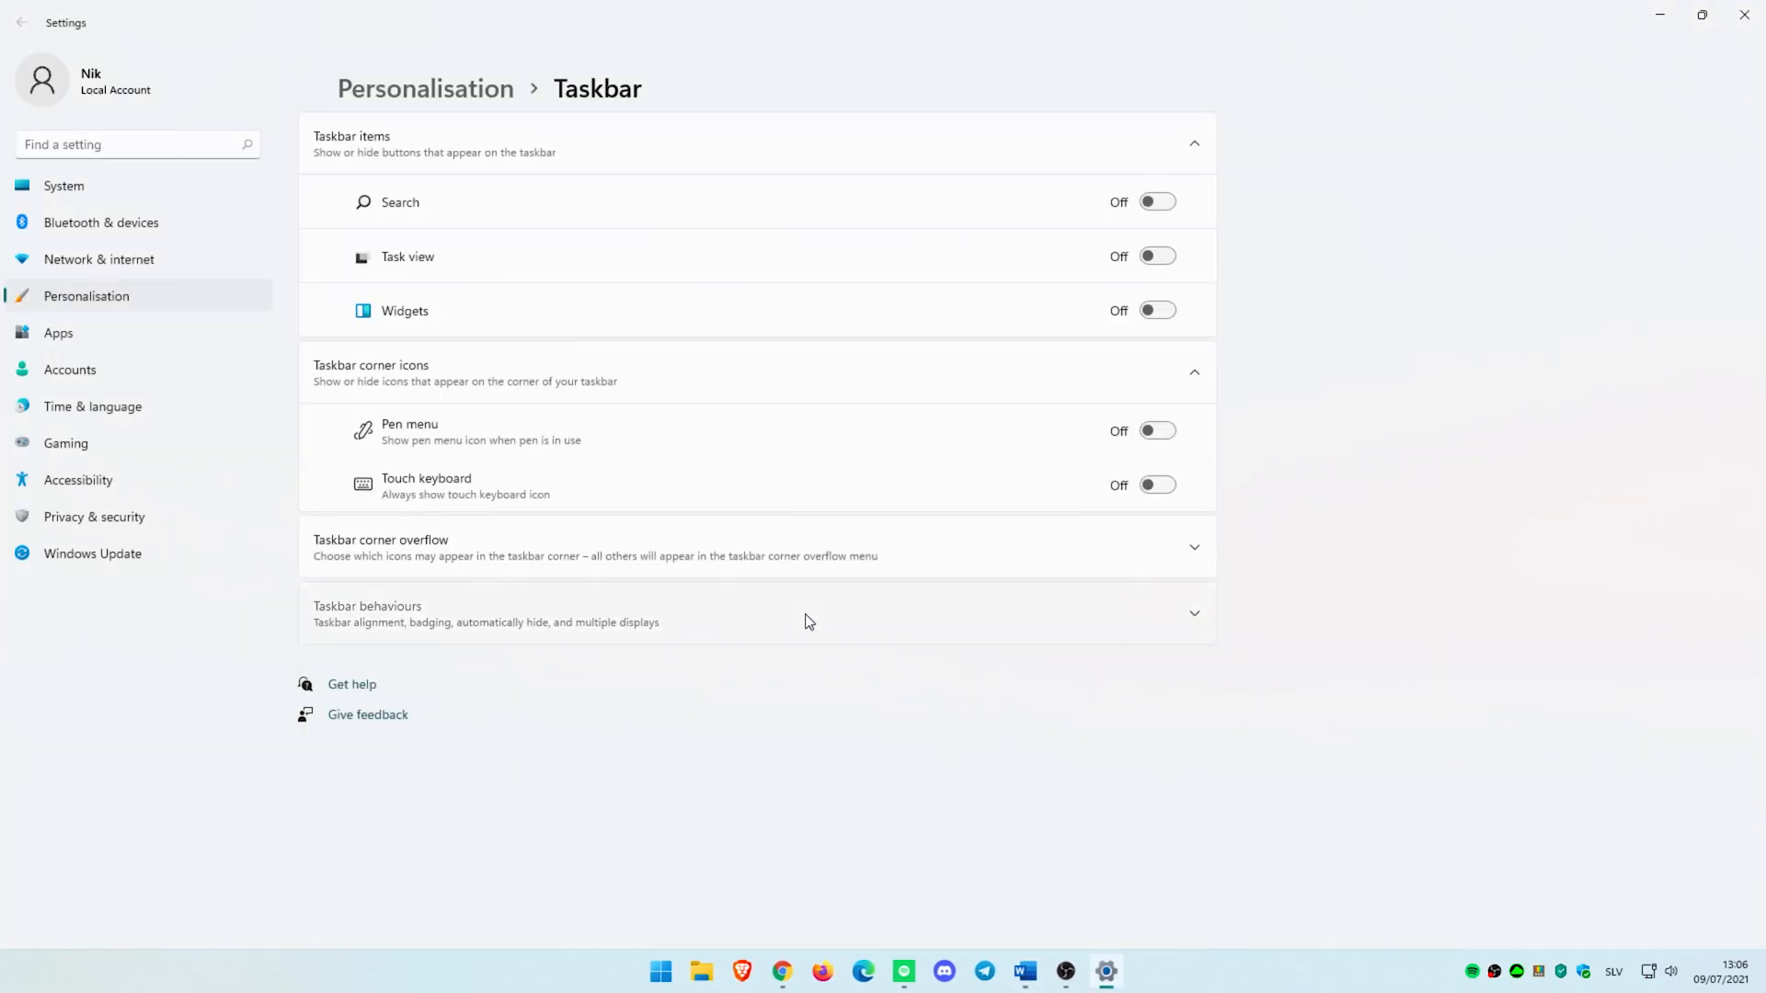
pyautogui.click(754, 613)
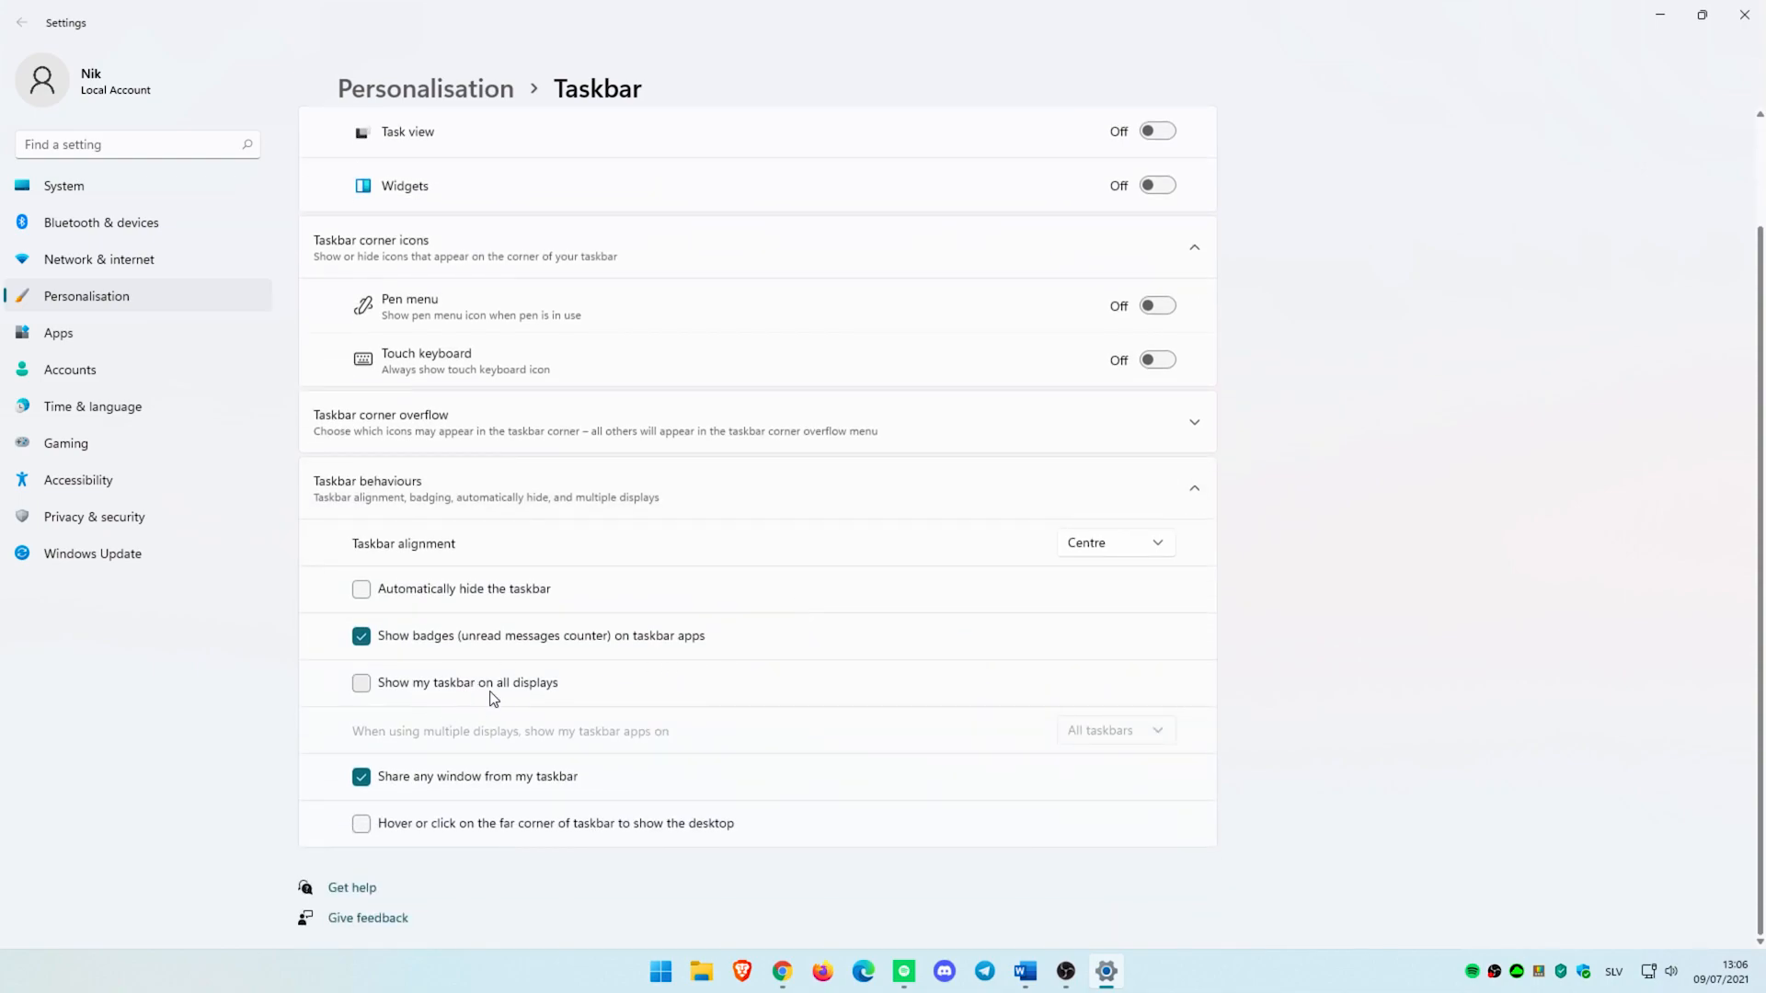
pyautogui.moveTo(406, 695)
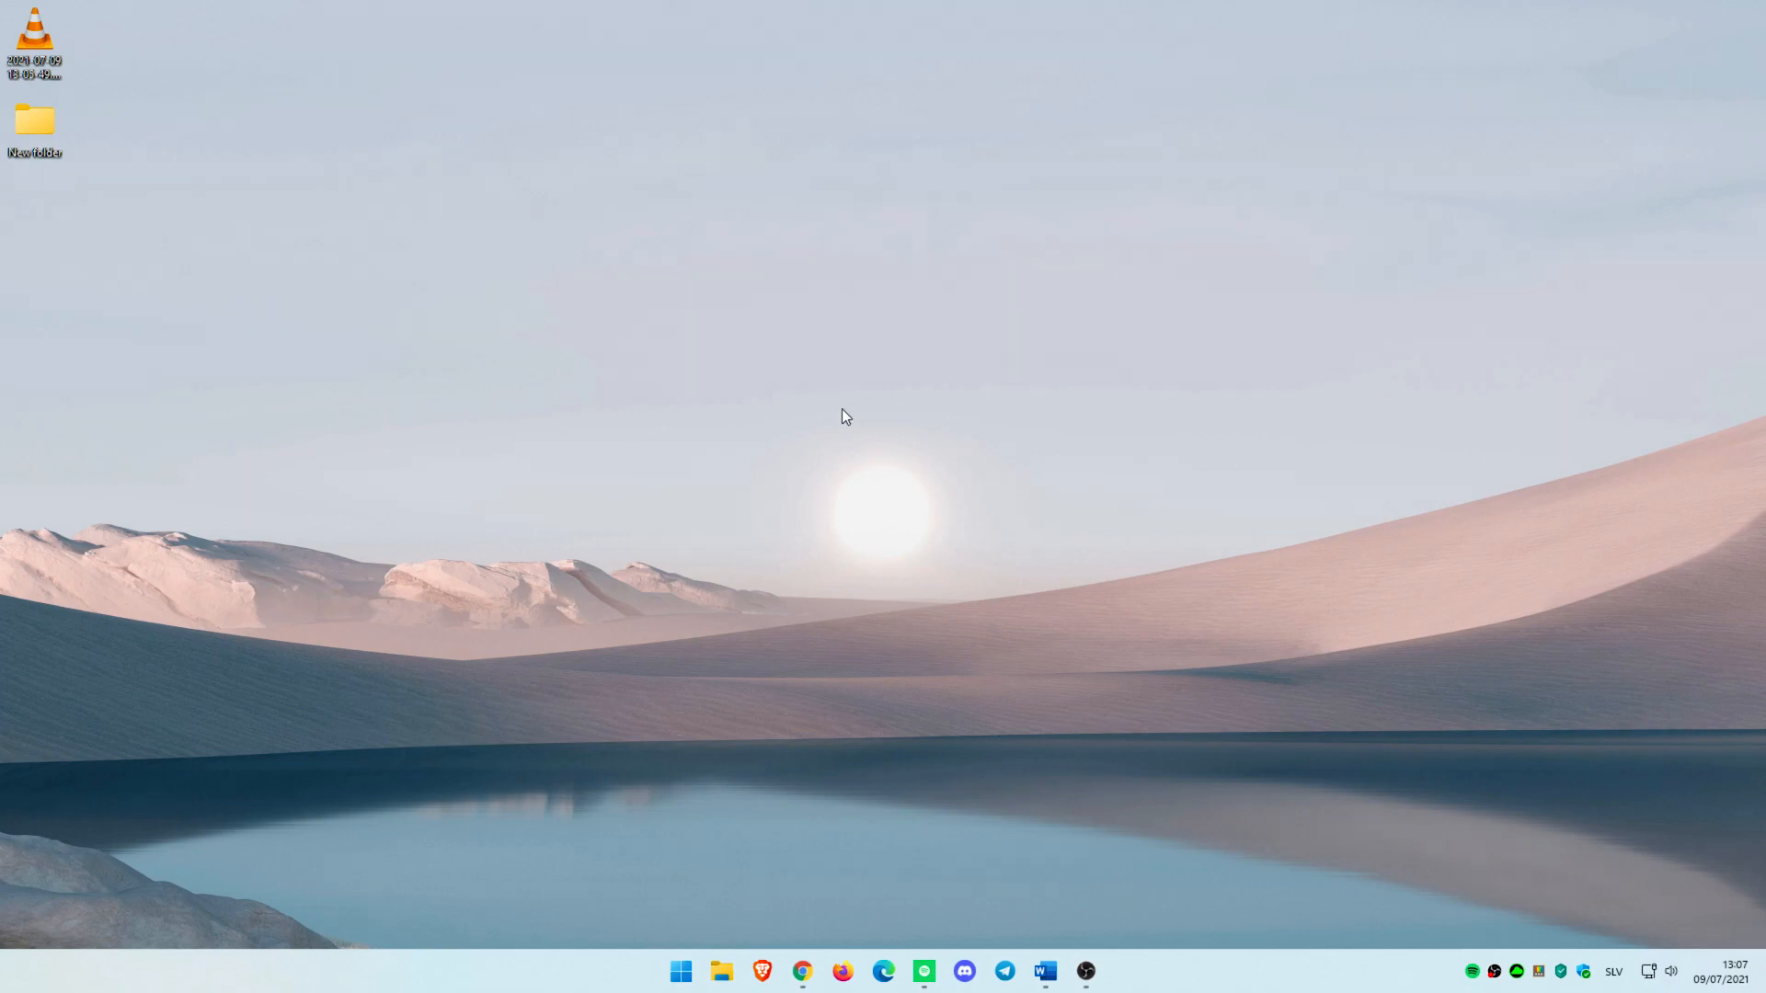
# - Show the desktop's new right-click menu and choose Refresh
pyautogui.rightClick(847, 418)
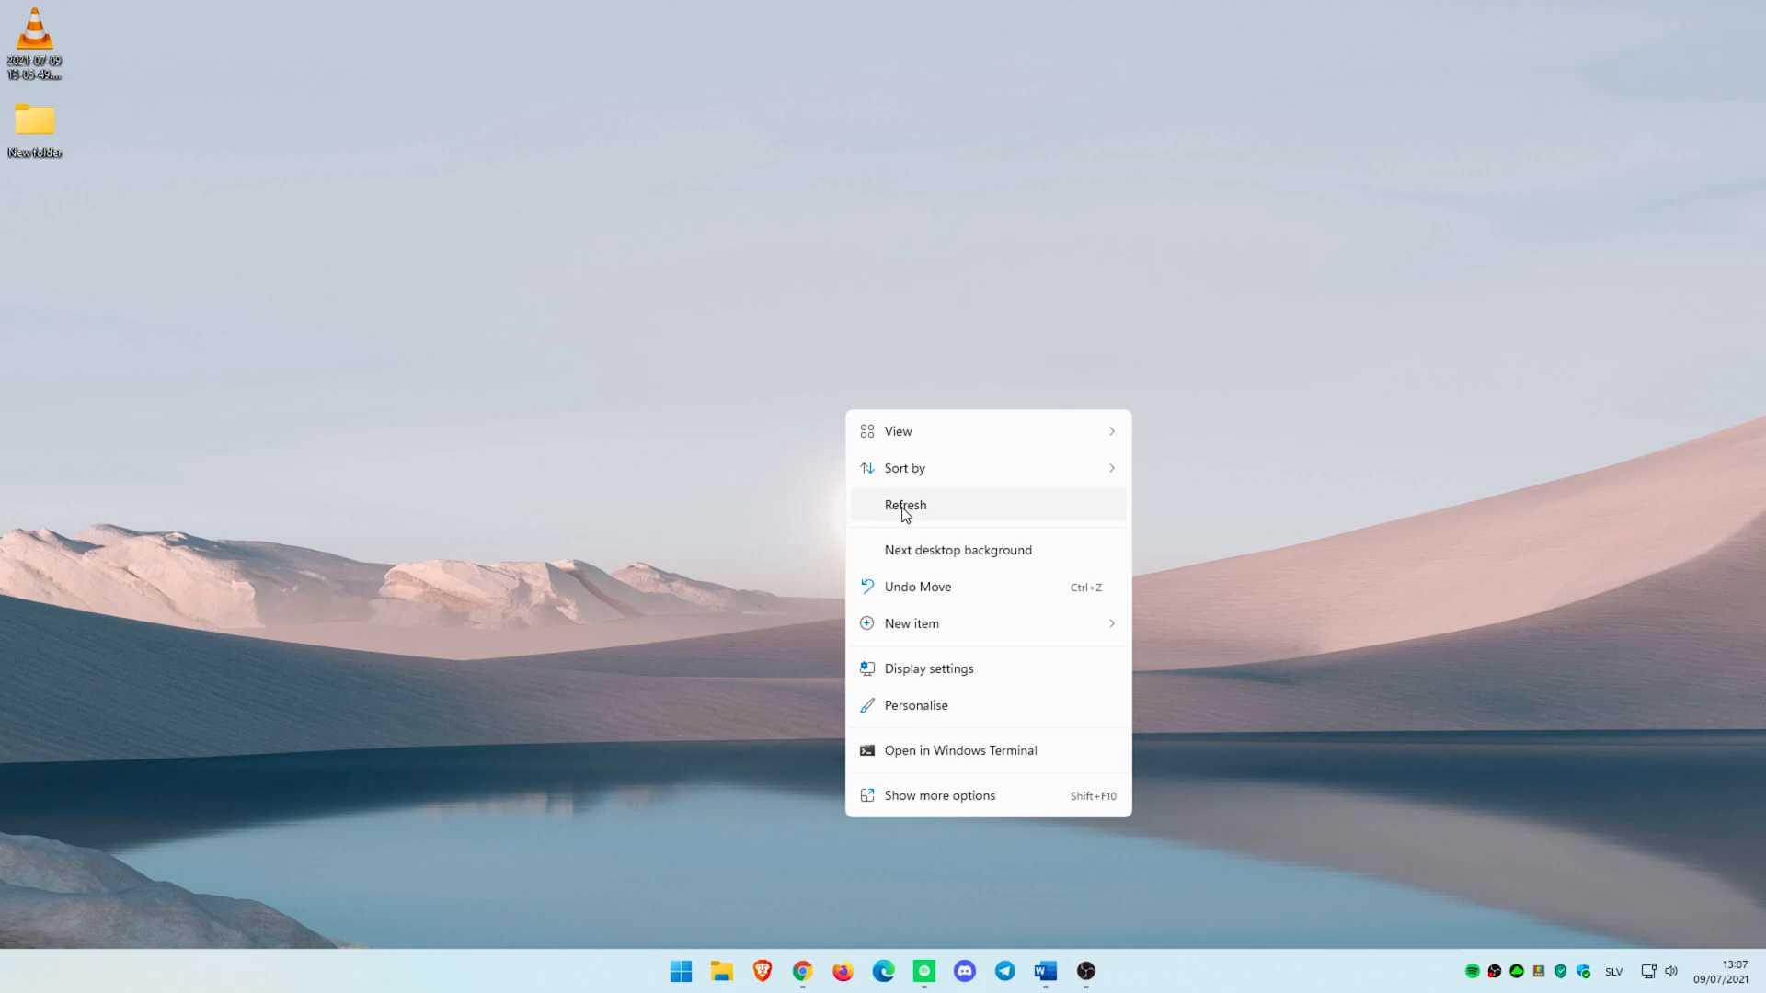
pyautogui.click(905, 505)
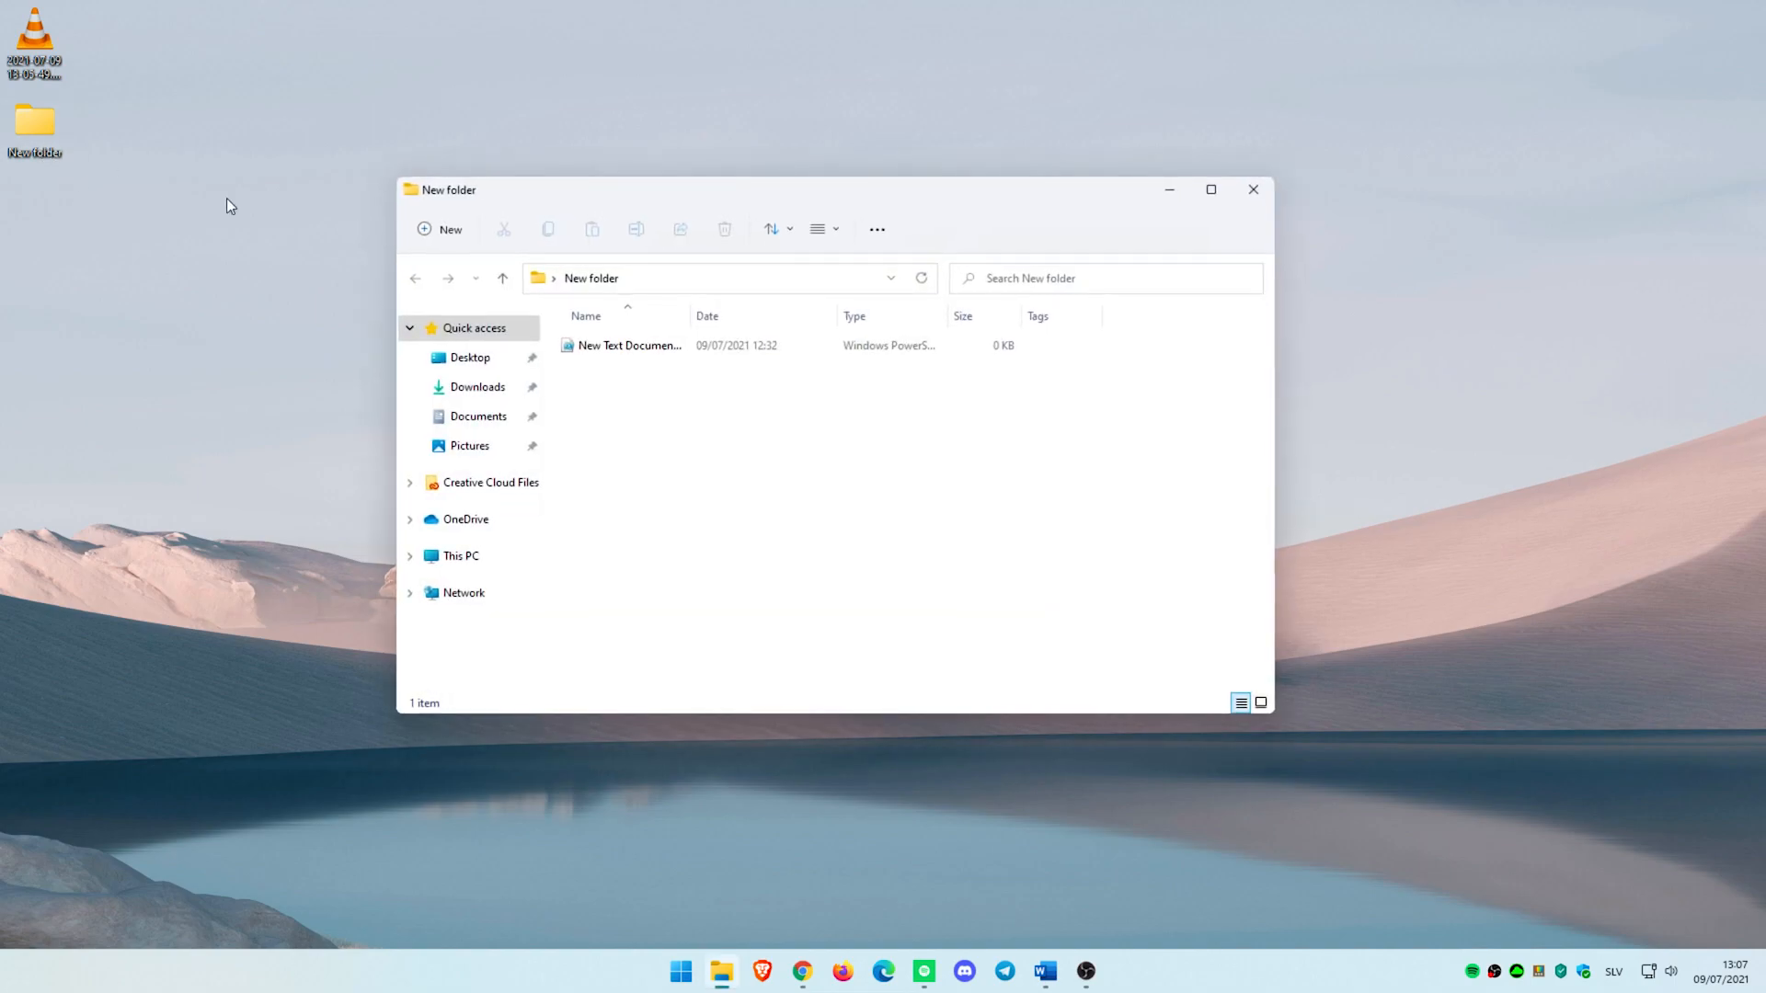
# - View New Text Document's context menu, then close the New folder window
pyautogui.rightClick(627, 345)
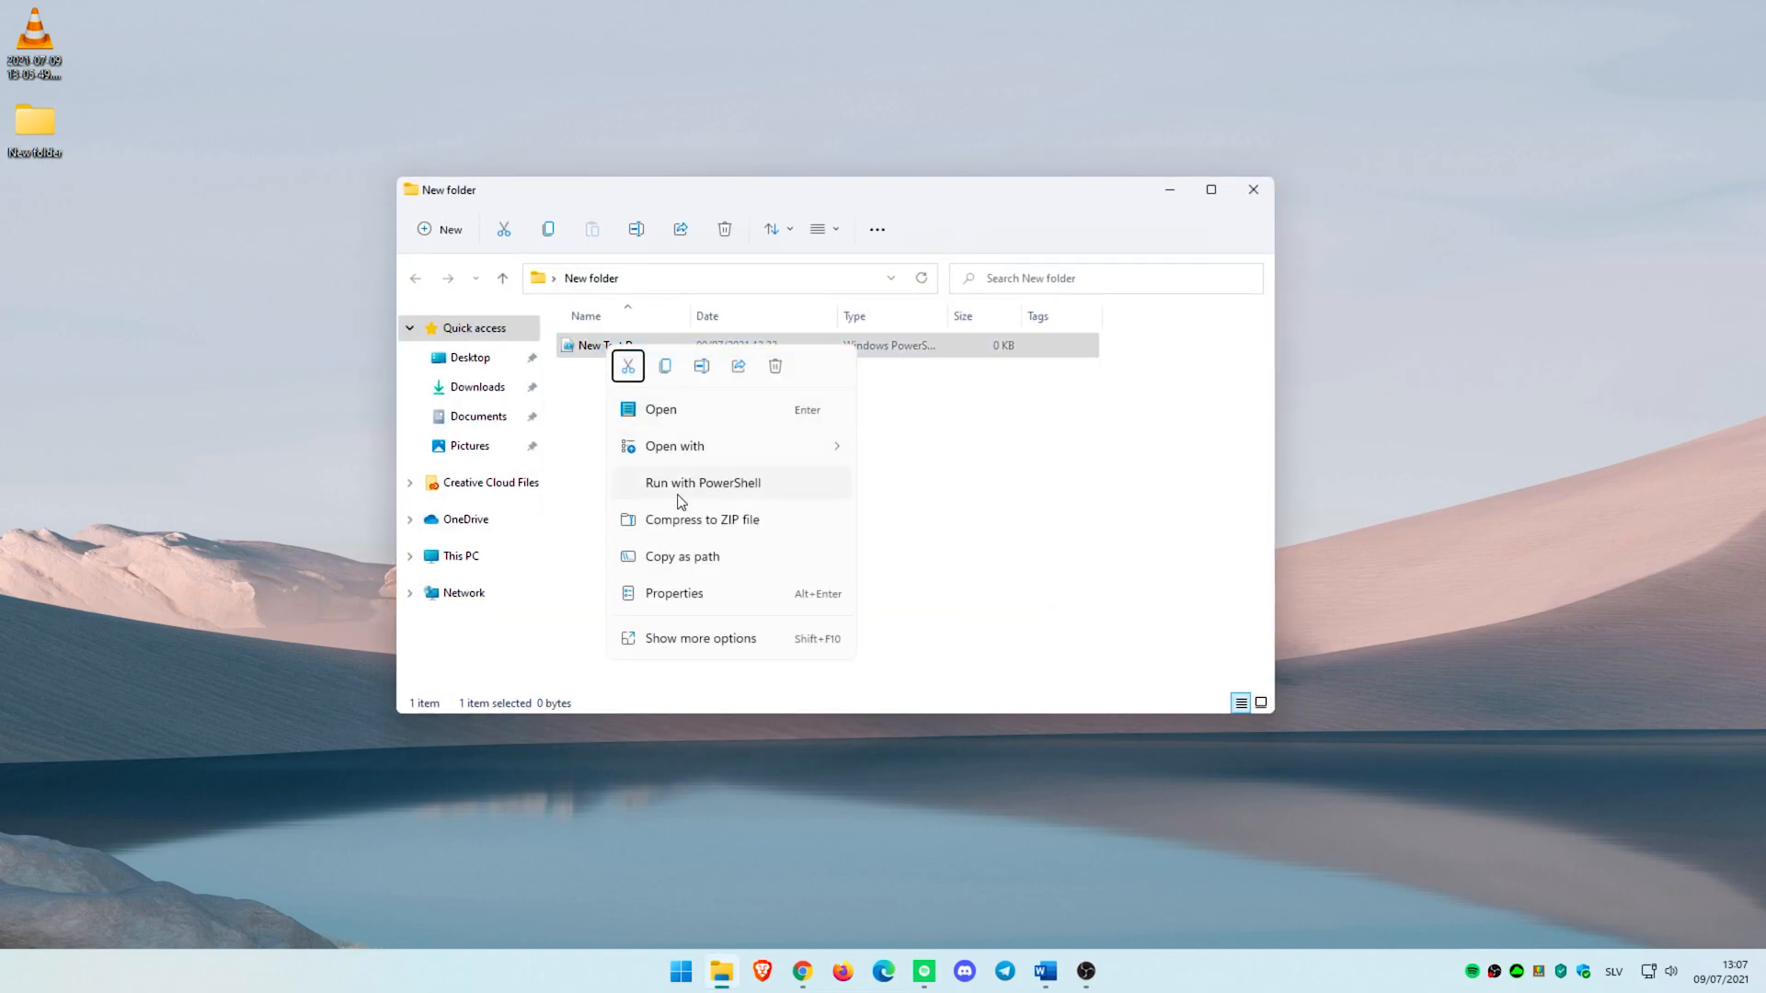
pyautogui.moveTo(686, 496)
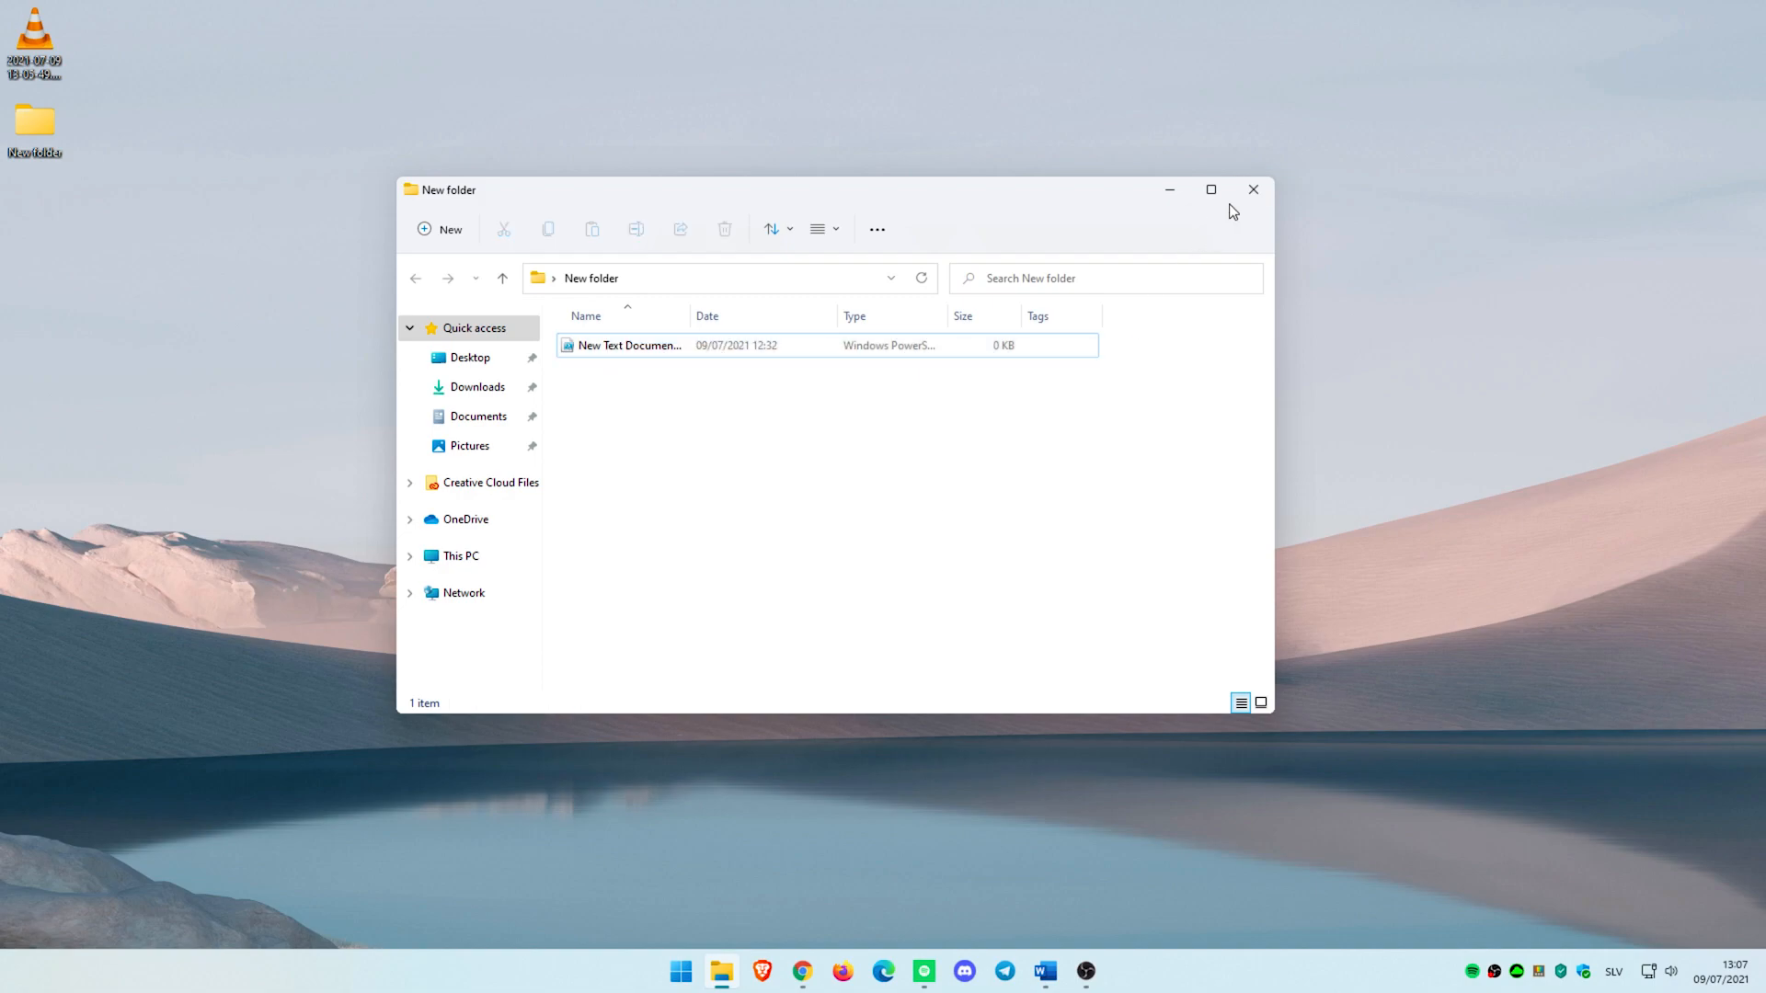
pyautogui.click(1250, 189)
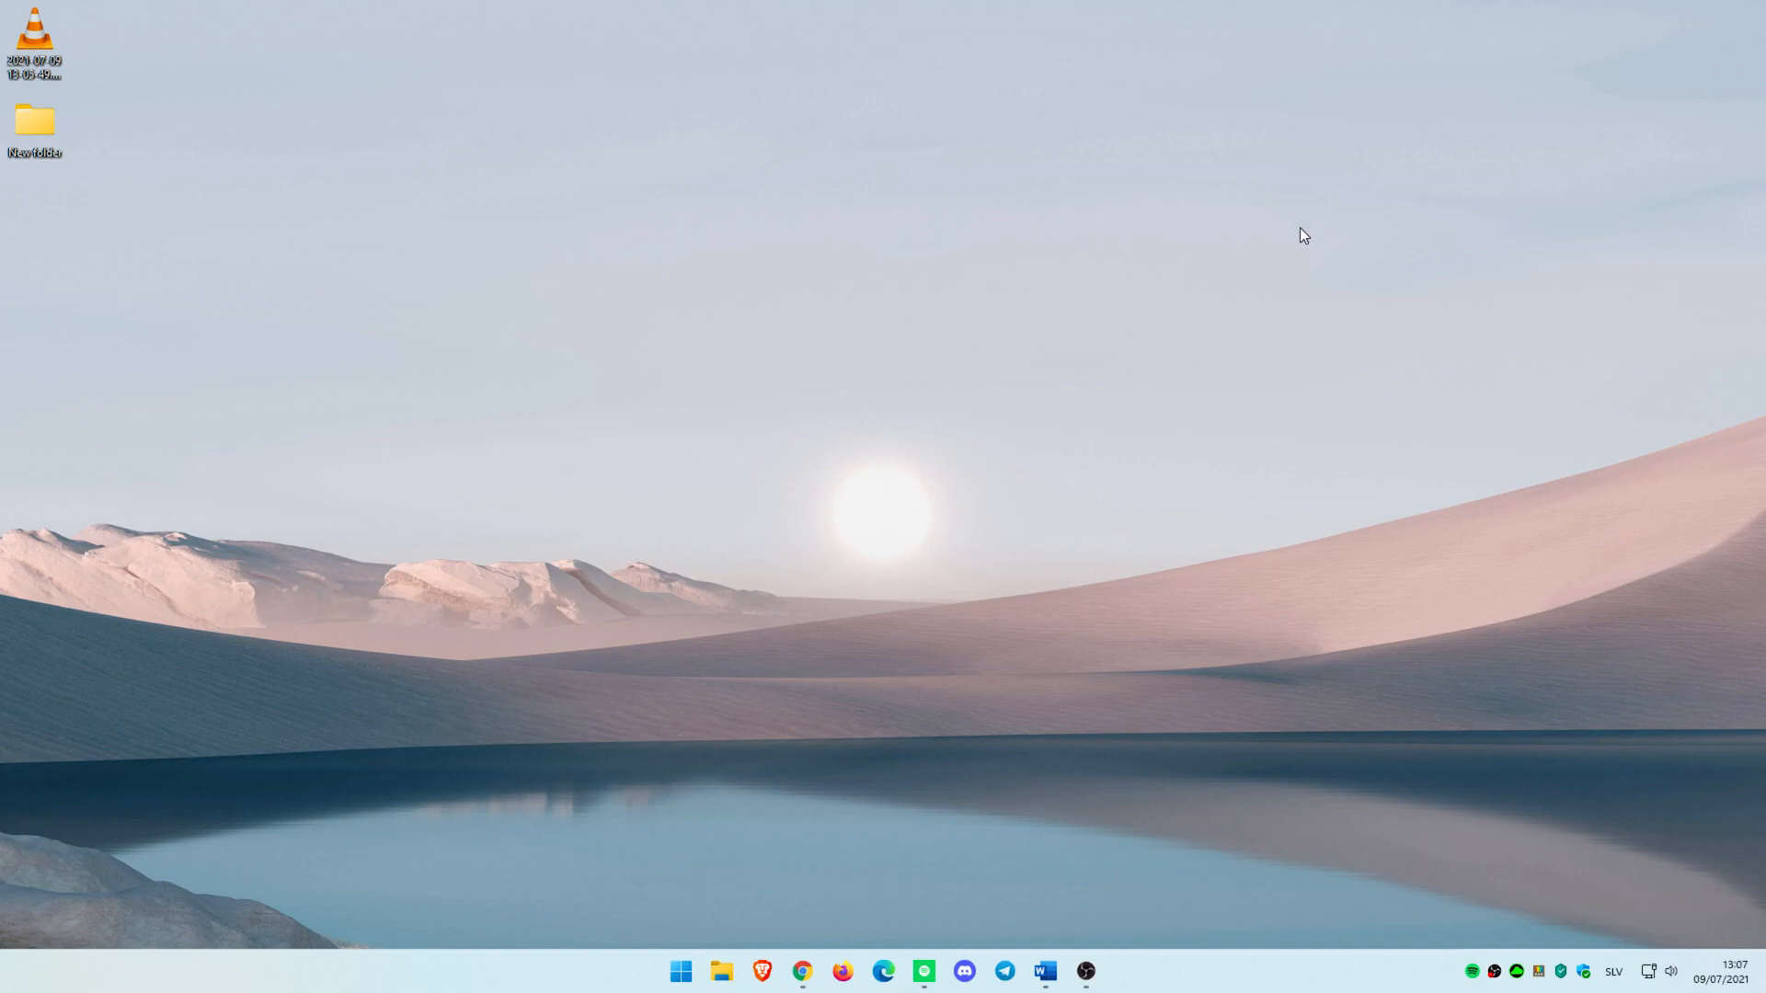
pyautogui.moveTo(1476, 802)
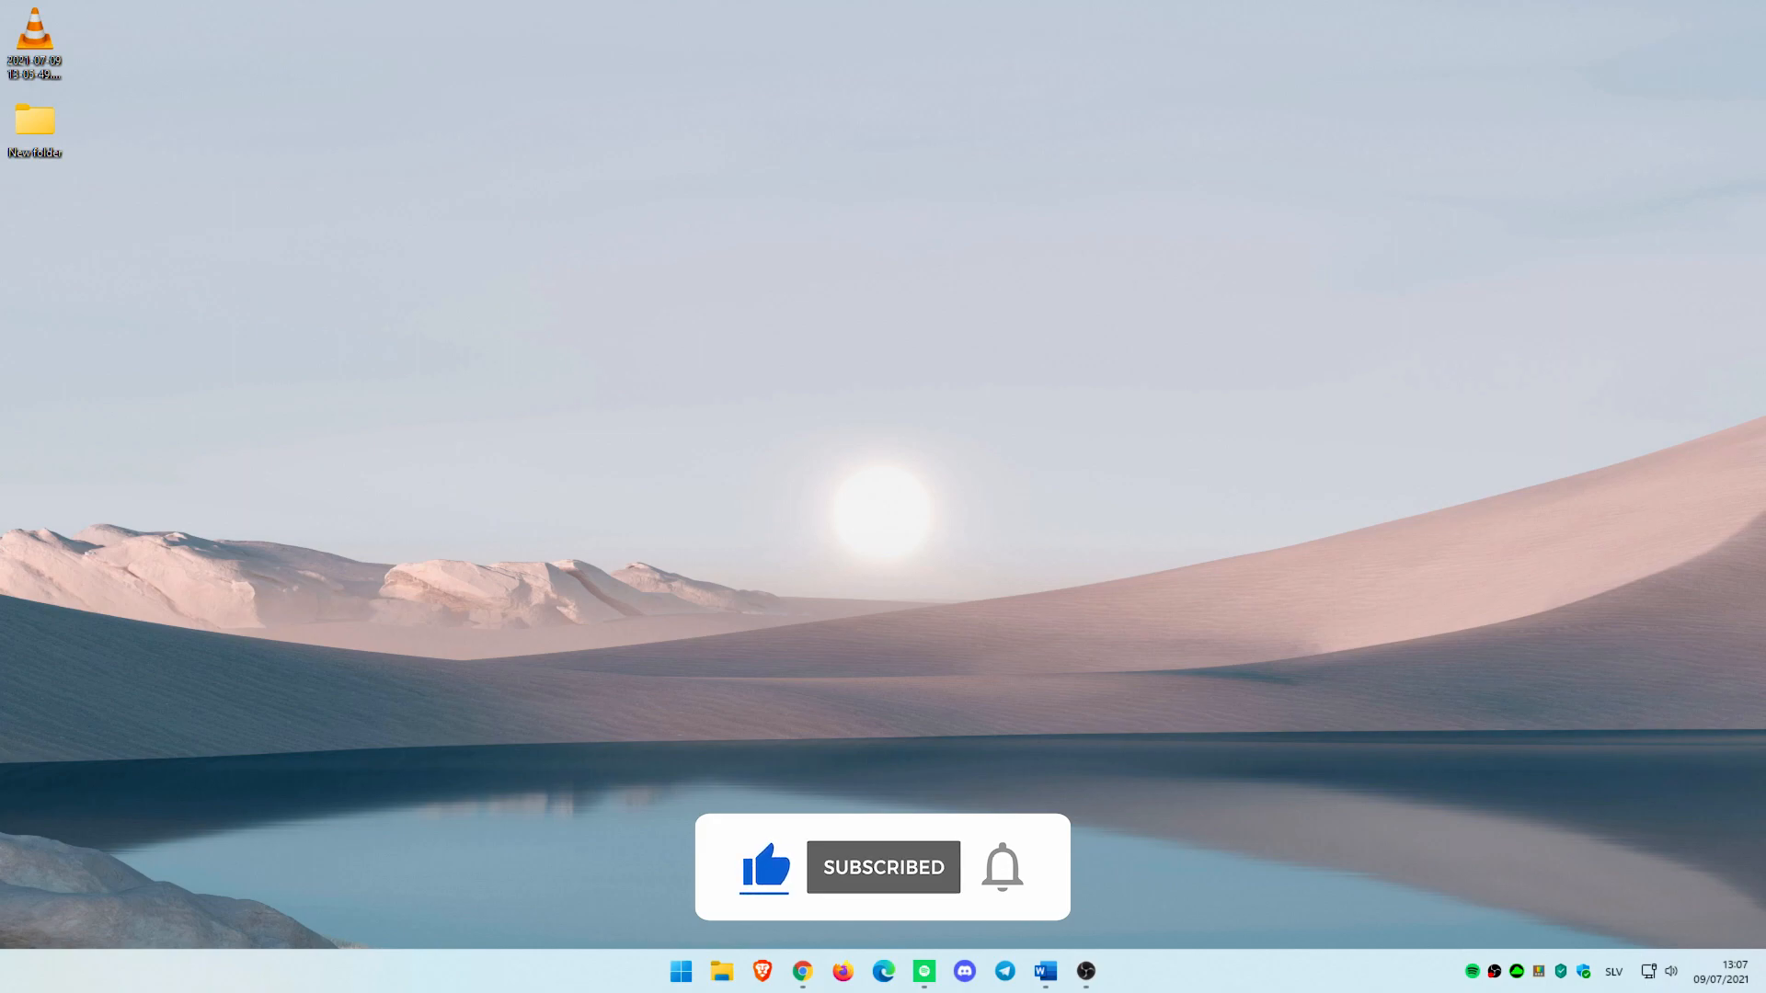
pyautogui.click(1000, 867)
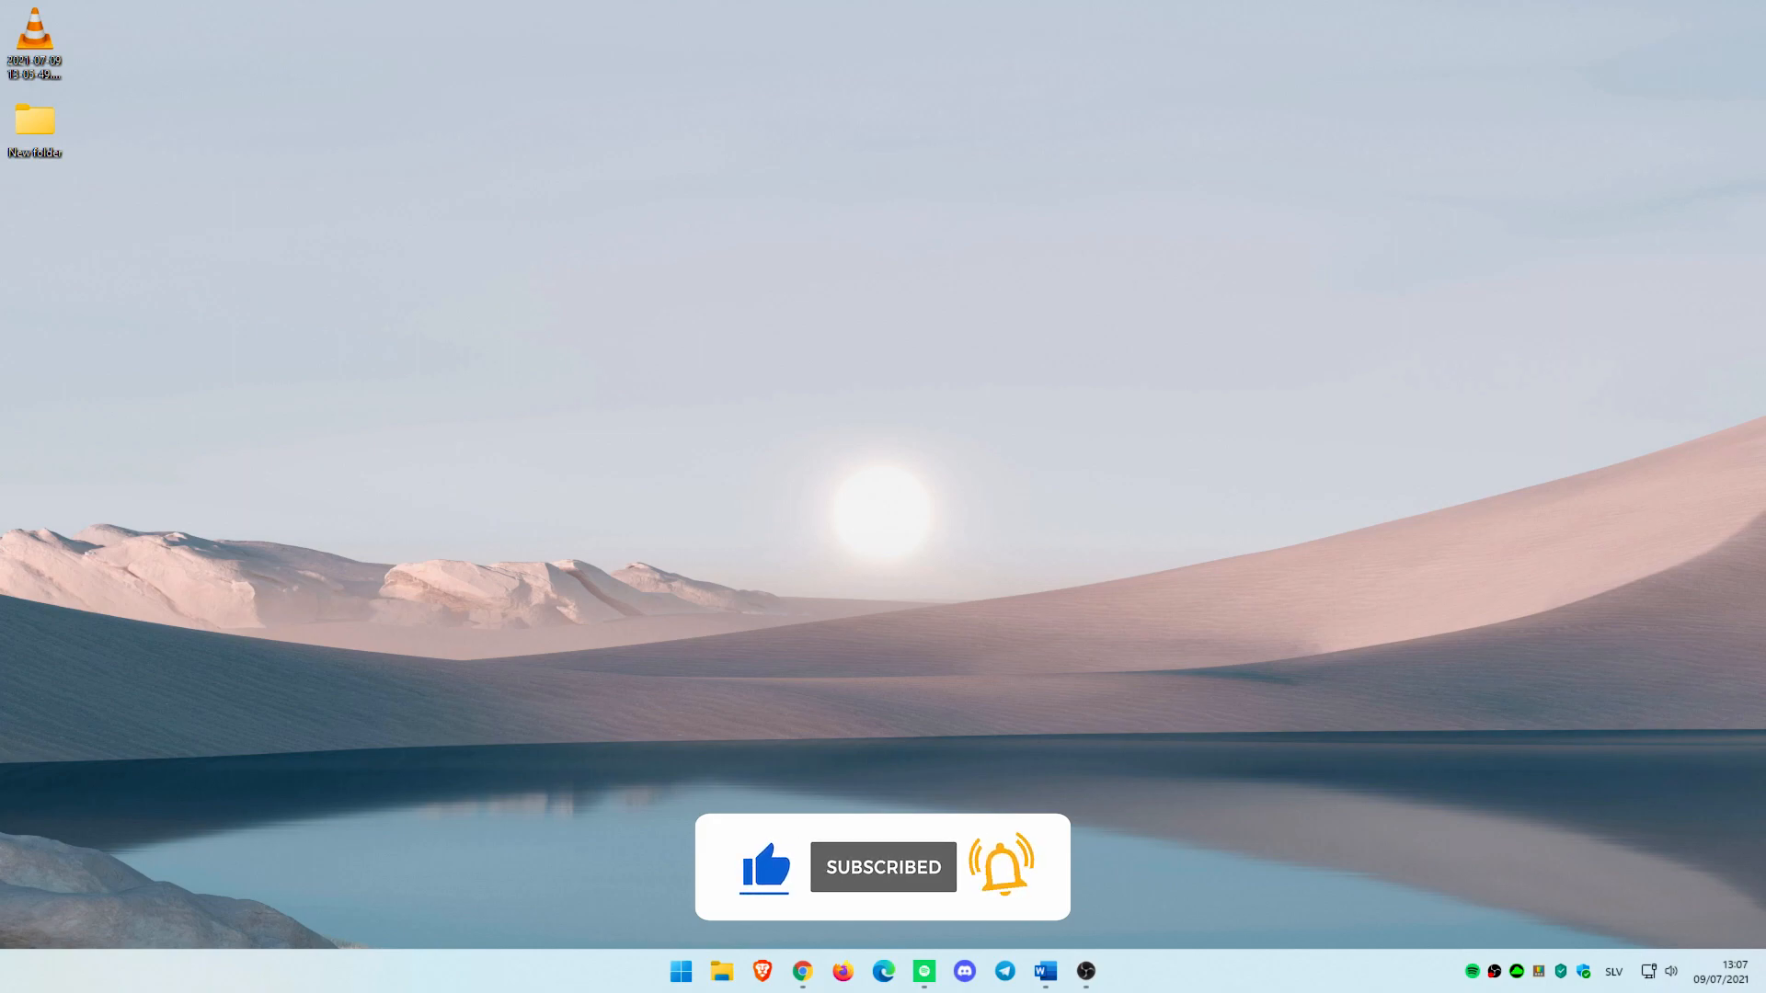